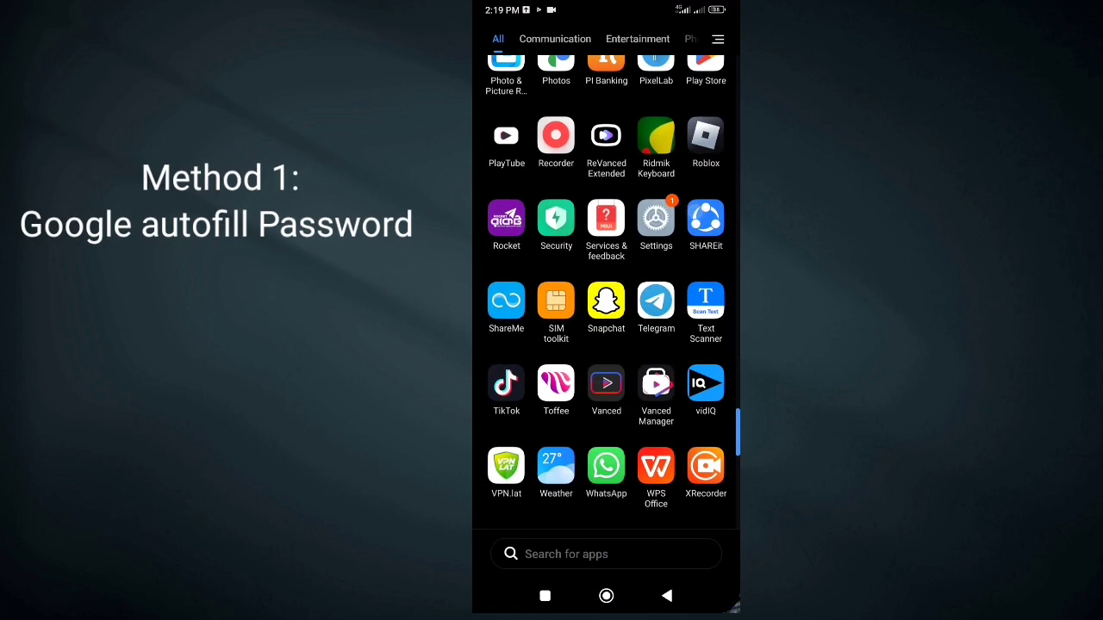
# Step: Open Settings, search for 'Google', and open the Google services page
pyautogui.click(606, 554)
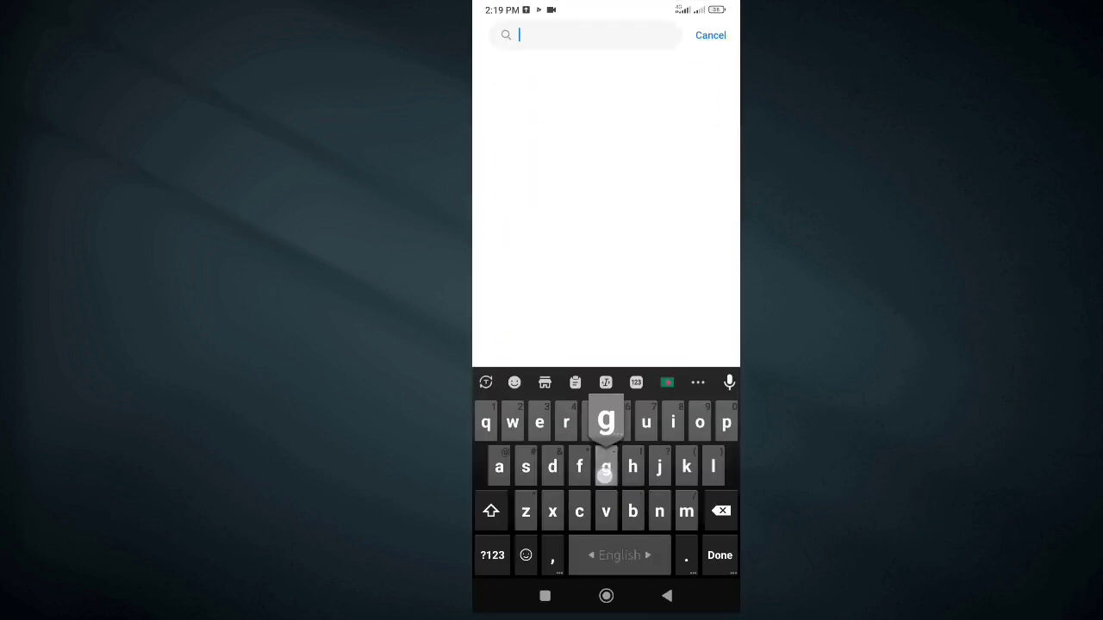
pyautogui.write('Google')
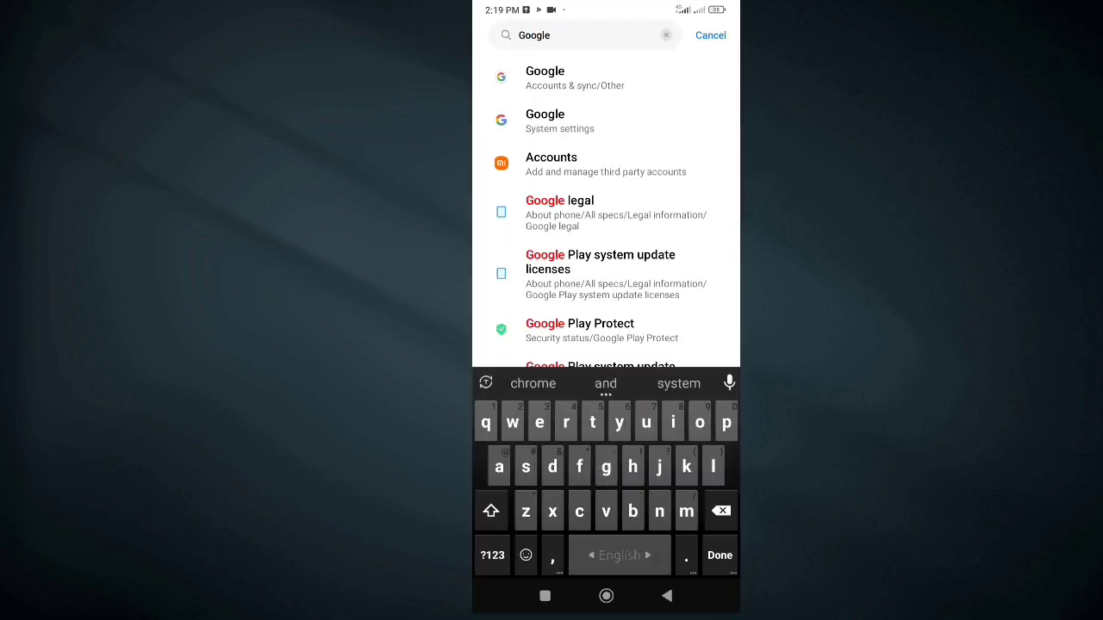
pyautogui.click(719, 555)
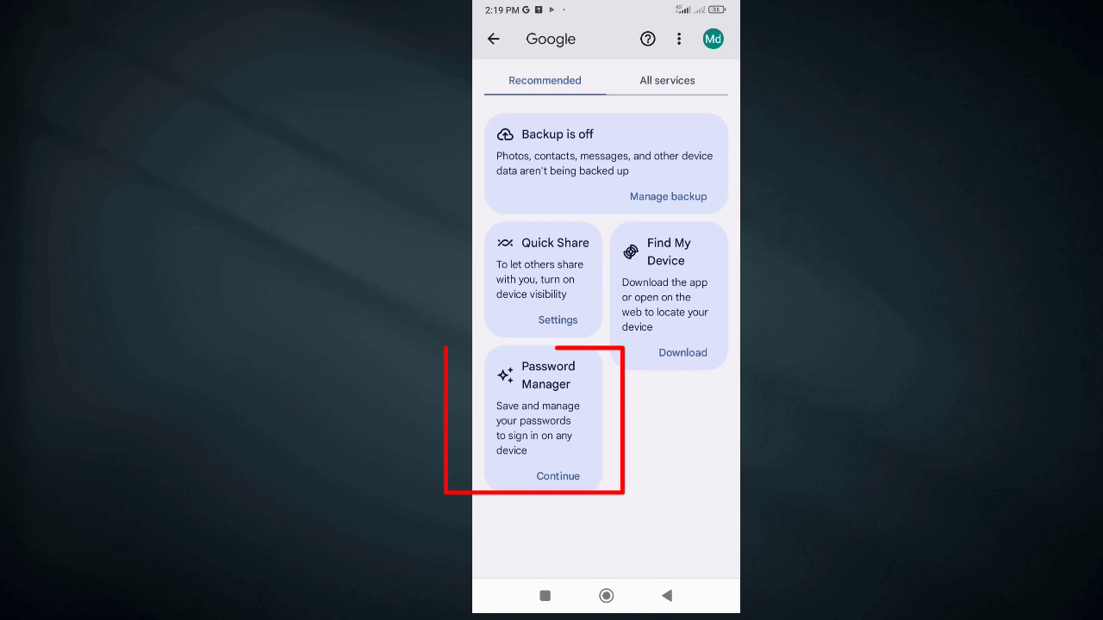
# Step: Open Google Password Manager's saved-password list and scroll through the saved sites
pyautogui.click(558, 476)
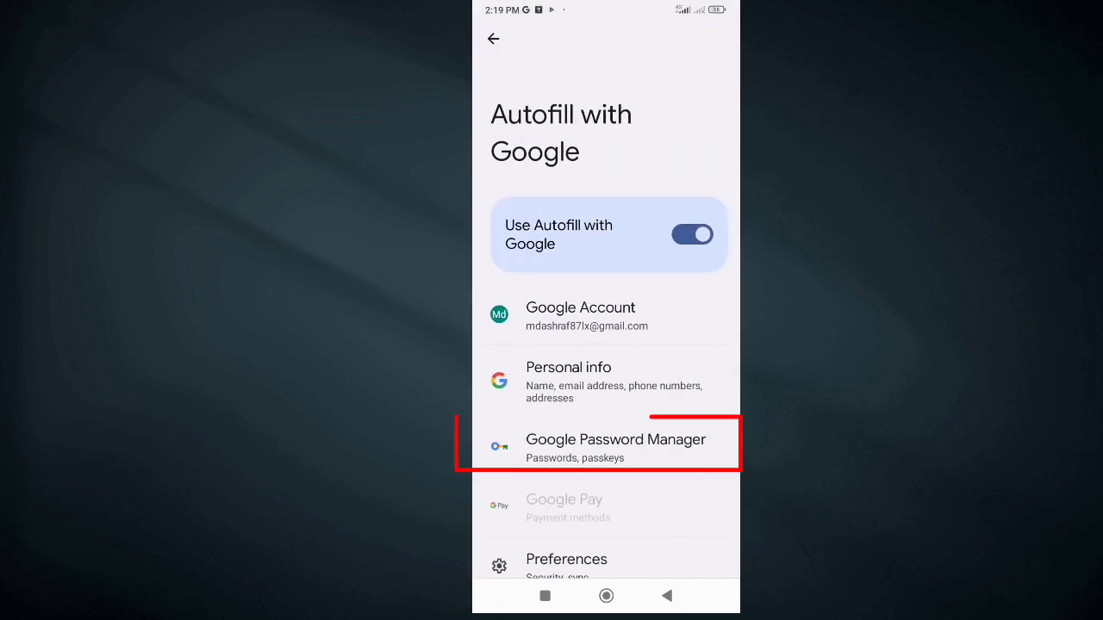
pyautogui.click(615, 443)
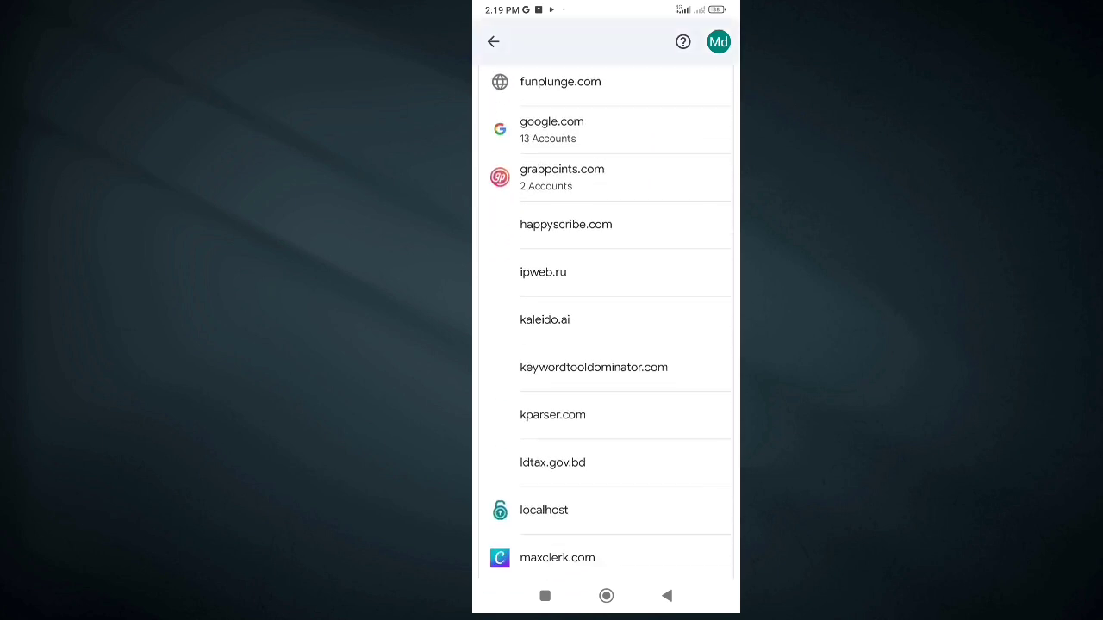
pyautogui.scroll(-3)
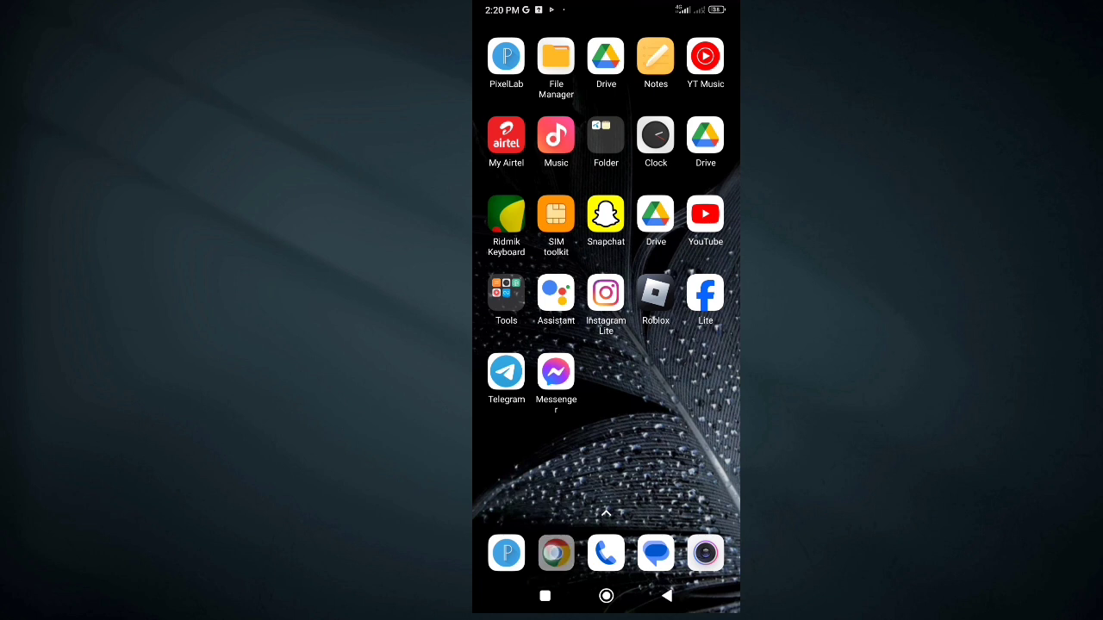
# Step: Launch Chrome and open Password Manager from the browser's Settings menu
pyautogui.click(556, 553)
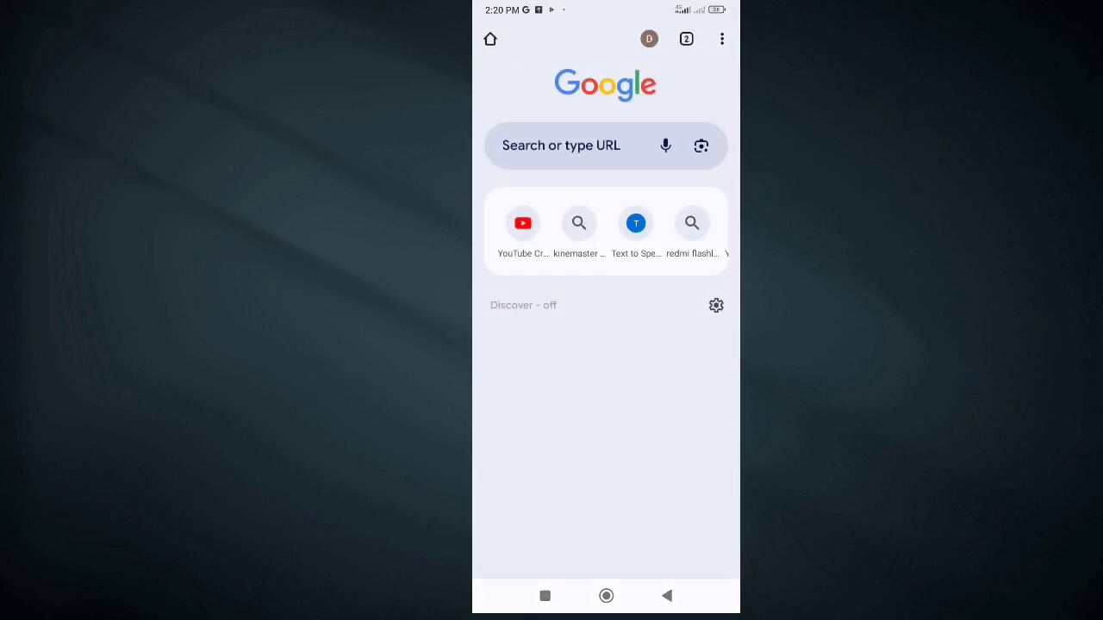
pyautogui.click(722, 38)
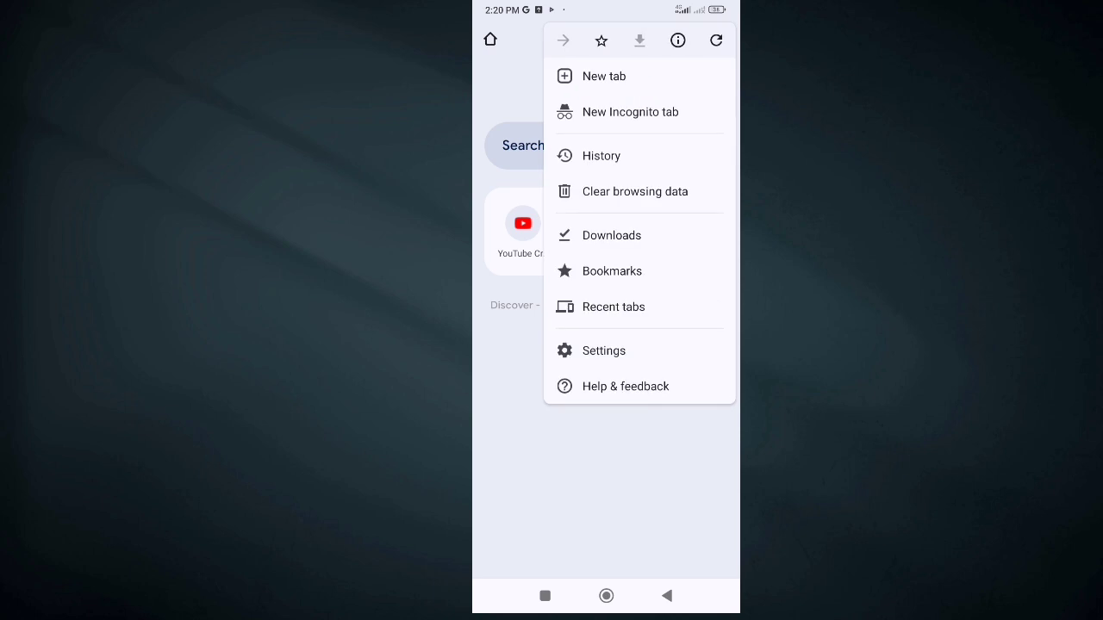
pyautogui.click(603, 349)
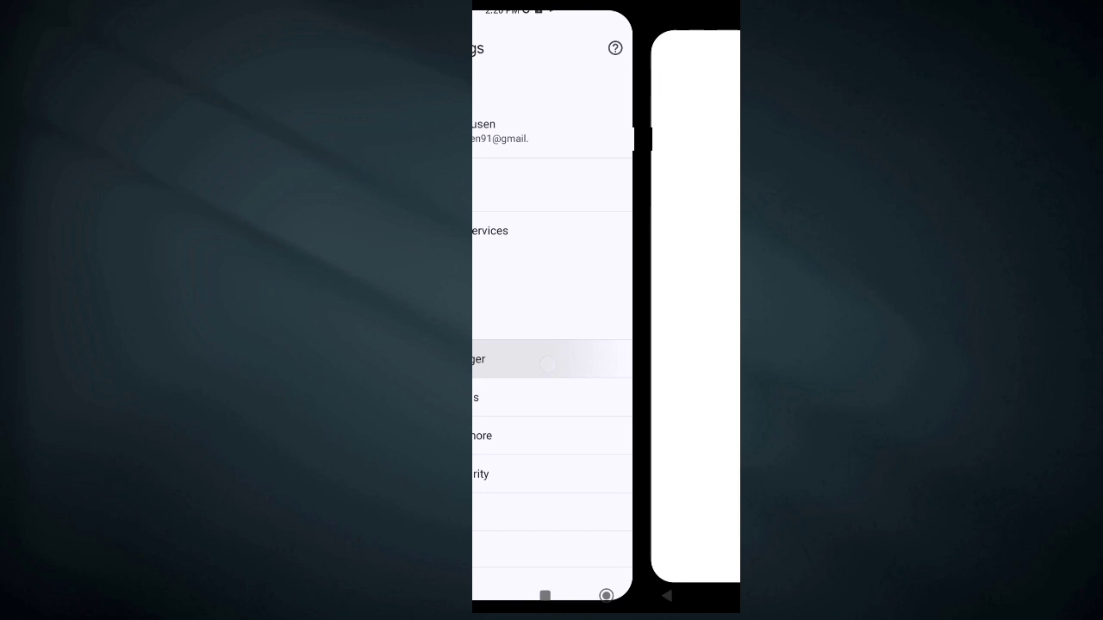
pyautogui.click(547, 359)
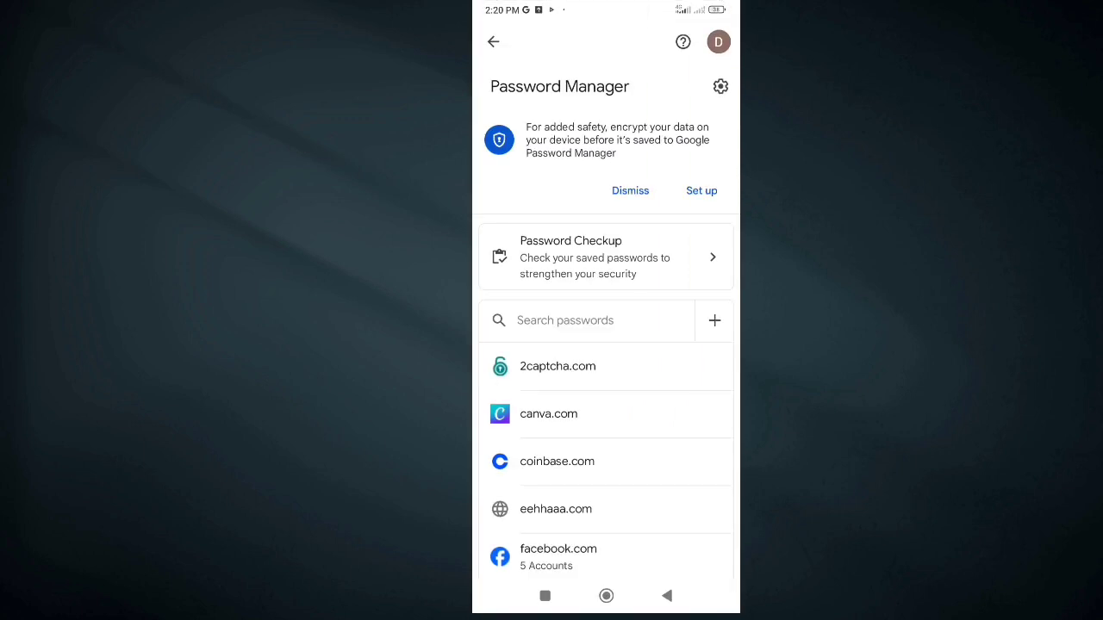
# Step: Scroll the saved-password list to the facebook.com entry with 5 accounts
pyautogui.scroll(3)
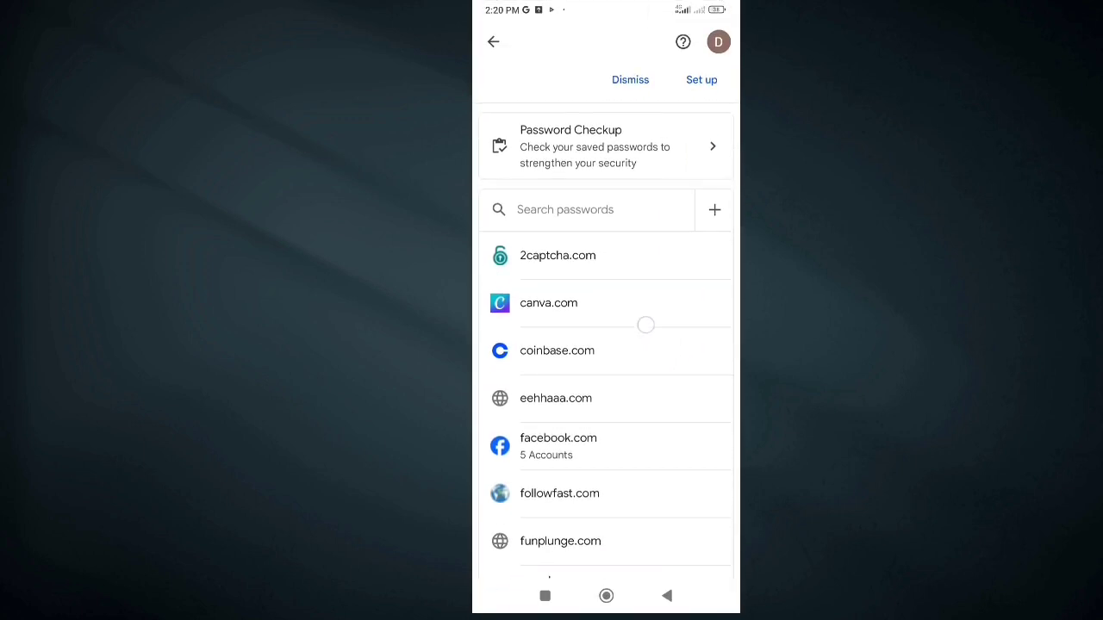
pyautogui.scroll(-3)
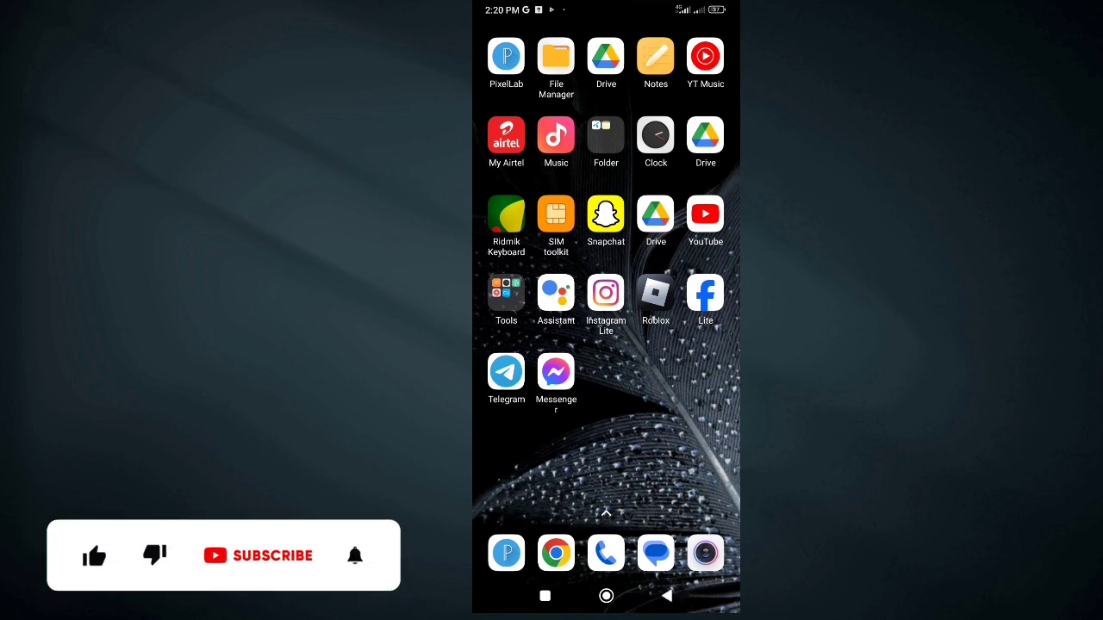
pyautogui.click(95, 531)
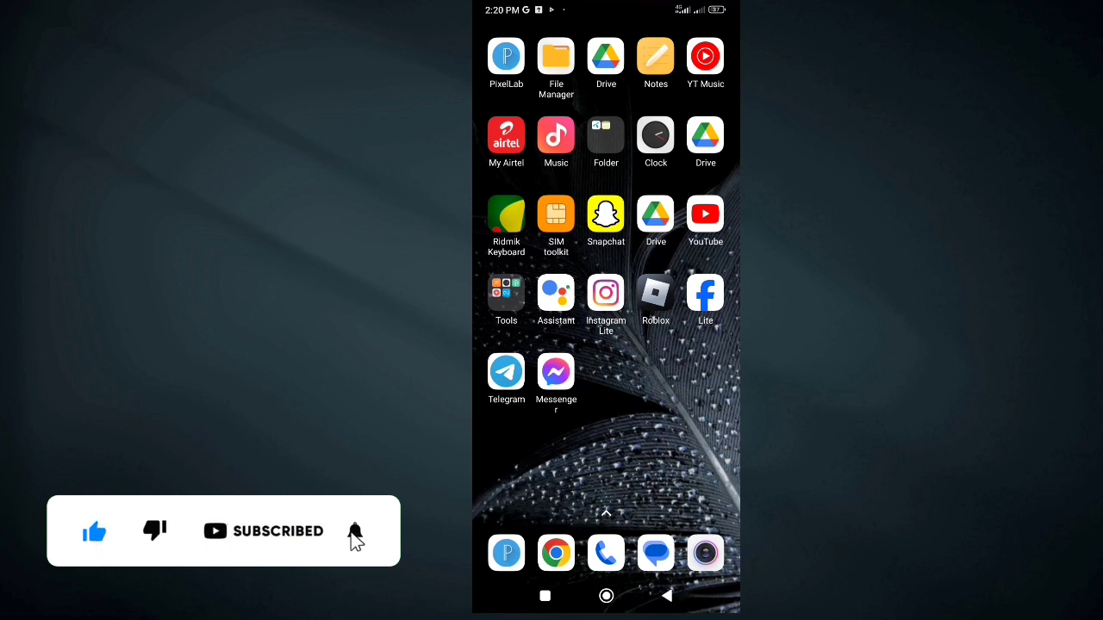
pyautogui.click(355, 531)
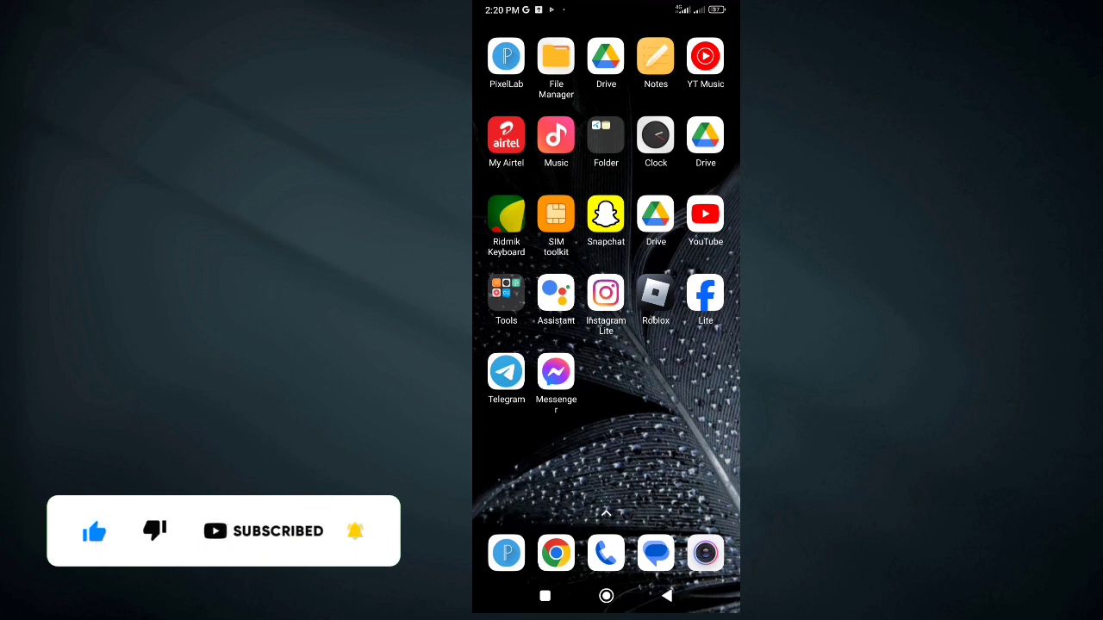